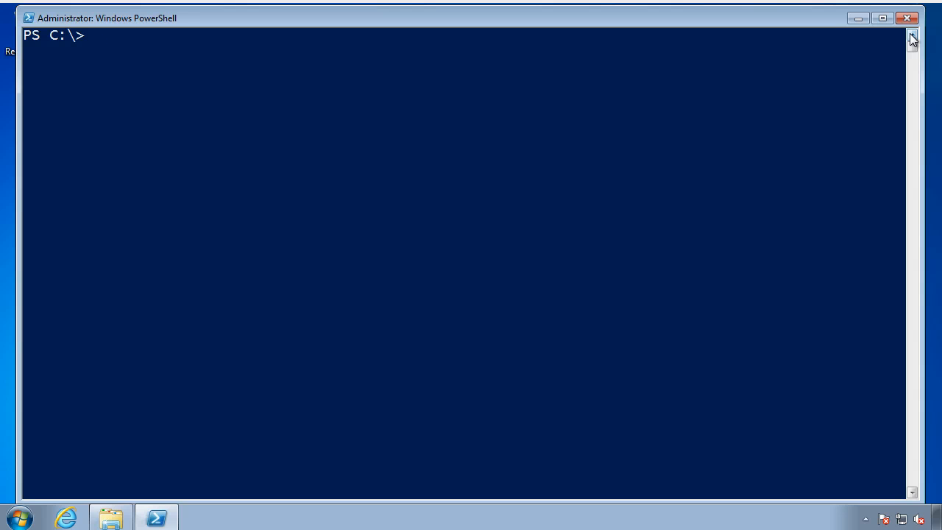
# Page through all win32_userprofile records from chi-db01, piped through more
pyautogui.write('get-wmiobject wi')
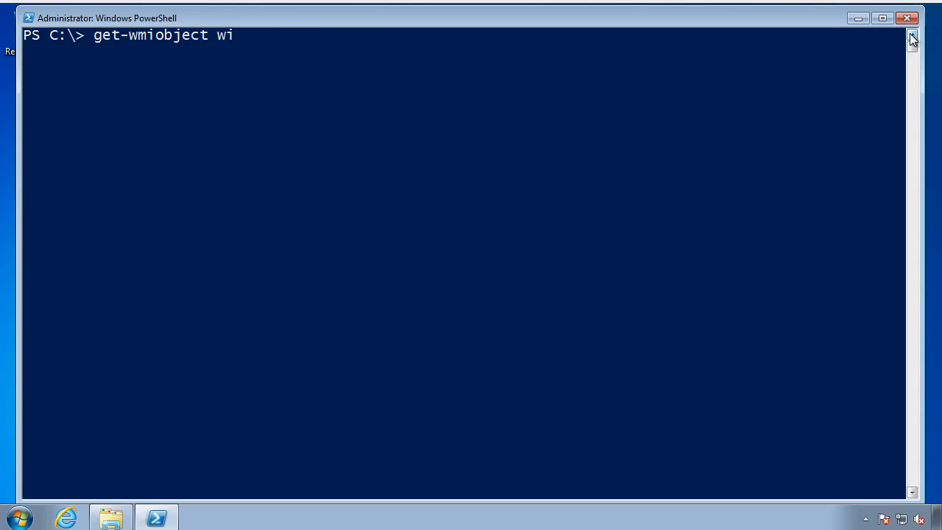
pyautogui.write('n32_userprofile -')
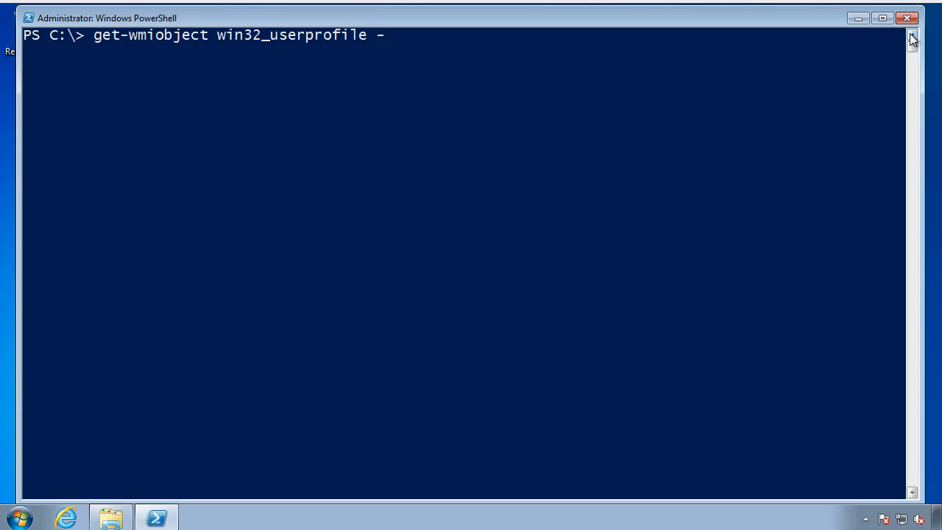
pyautogui.write('computer chi-')
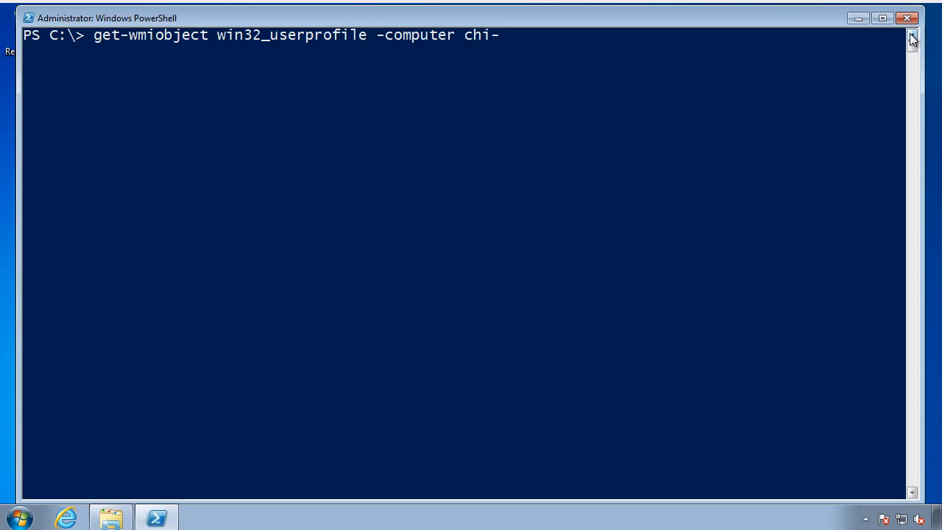
pyautogui.write('db01 |')
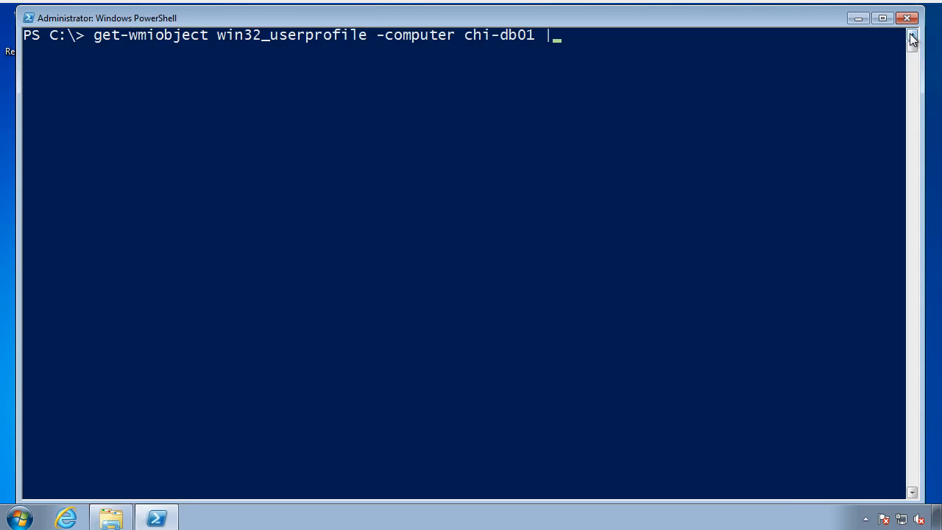
pyautogui.write('more')
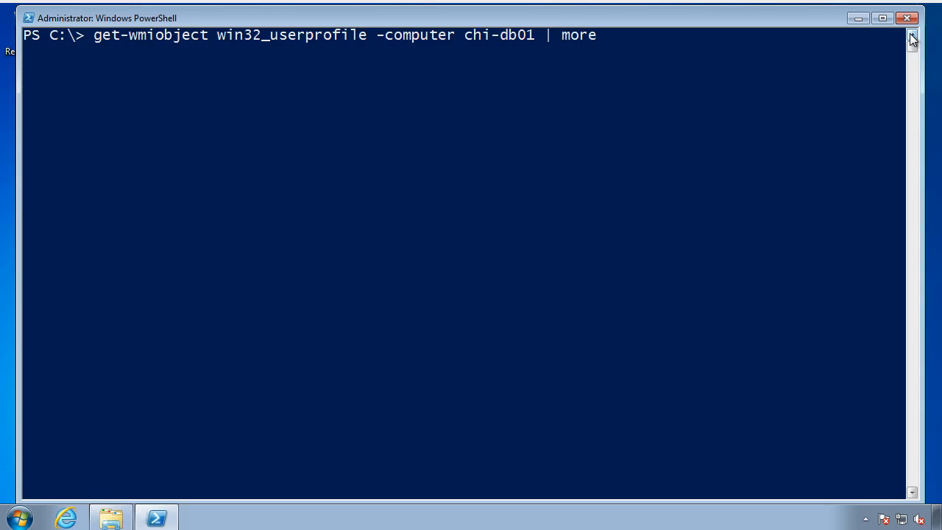
pyautogui.press('enter')
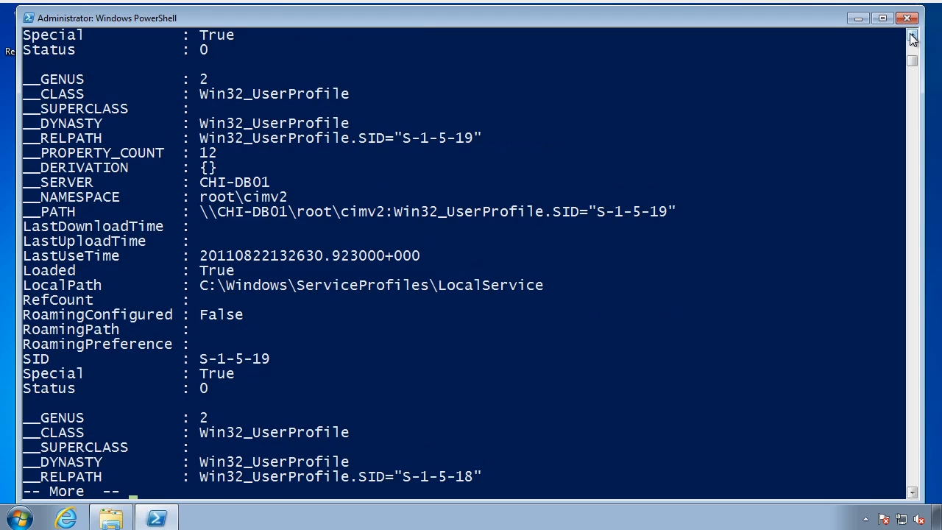
pyautogui.press('space')
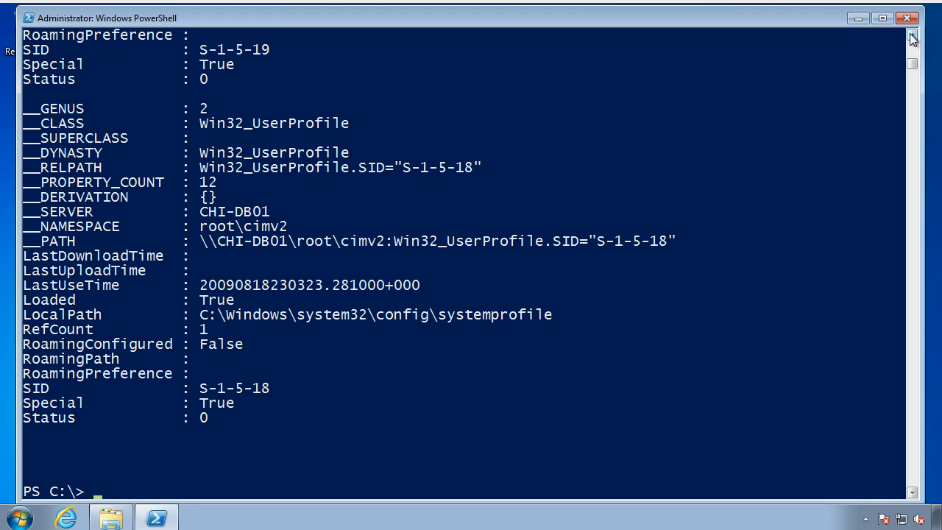
# Tabulate LocalPath, LastUseTime, SID and __SERVER for Special='False' profiles on chi-db01 and chi-ex01
pyautogui.write('get-wm')
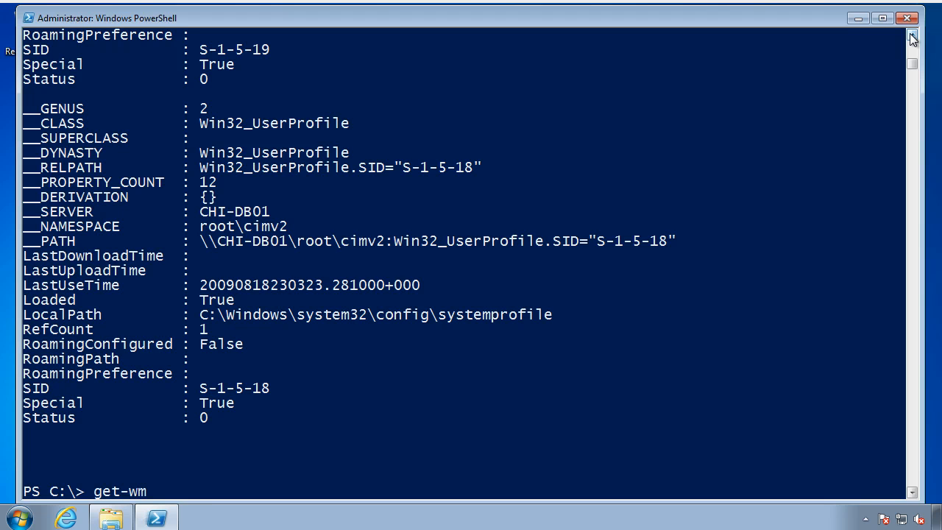
pyautogui.write('iobject win32_')
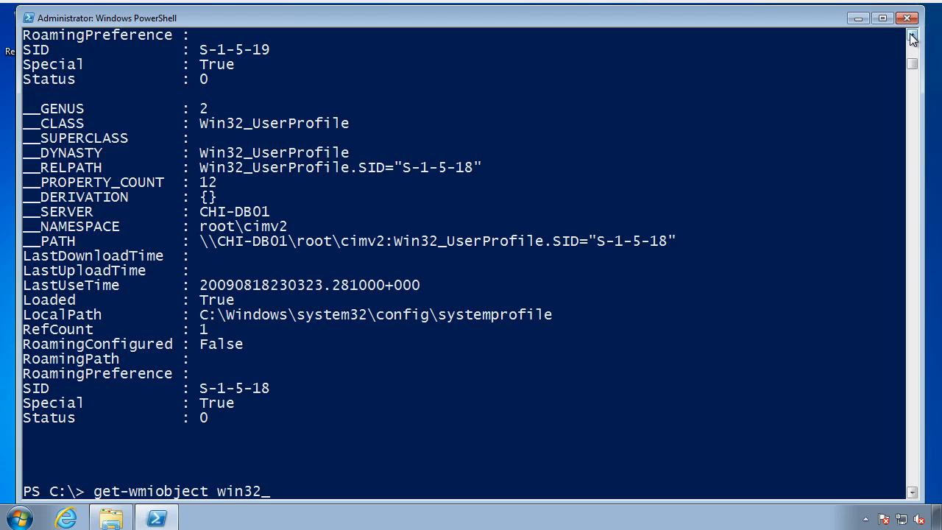
pyautogui.write('userprofile -filter "Special=\'')
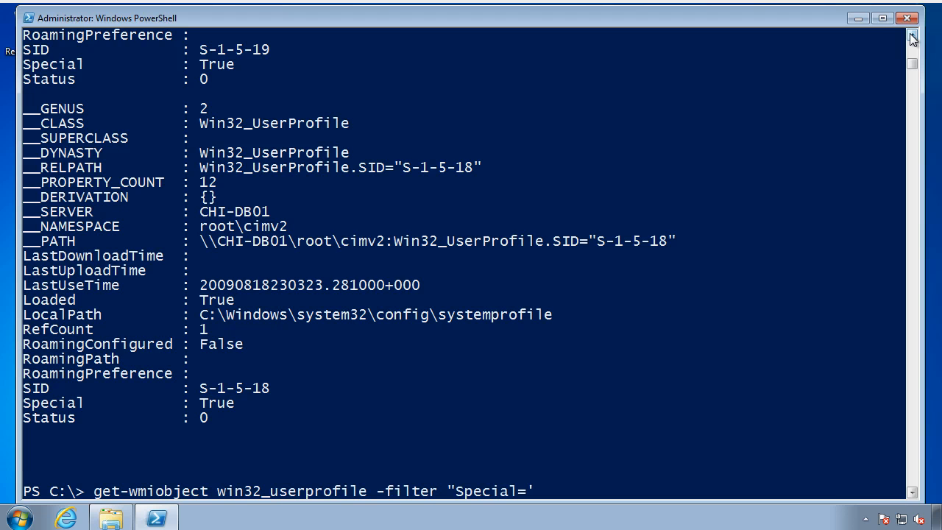
pyautogui.write('False\'" -comp')
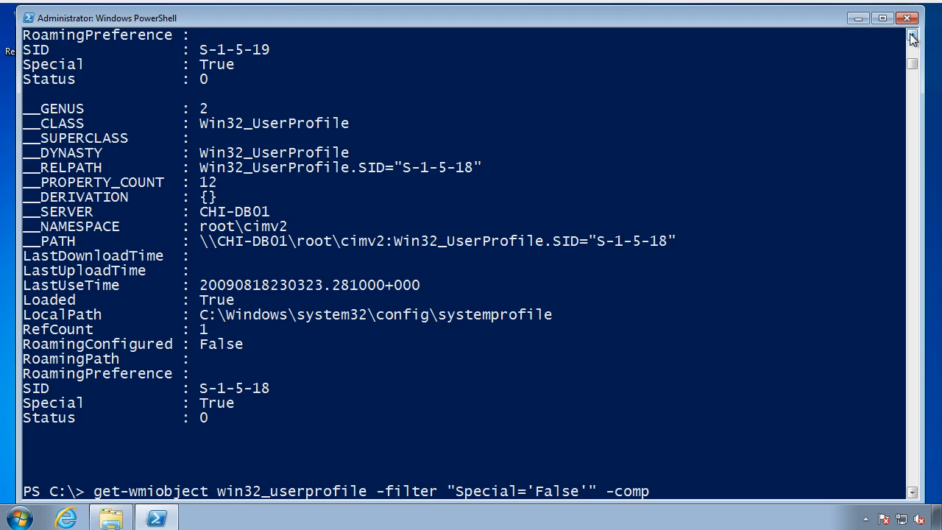
pyautogui.write('uter chi-db01,chi-ex01 |')
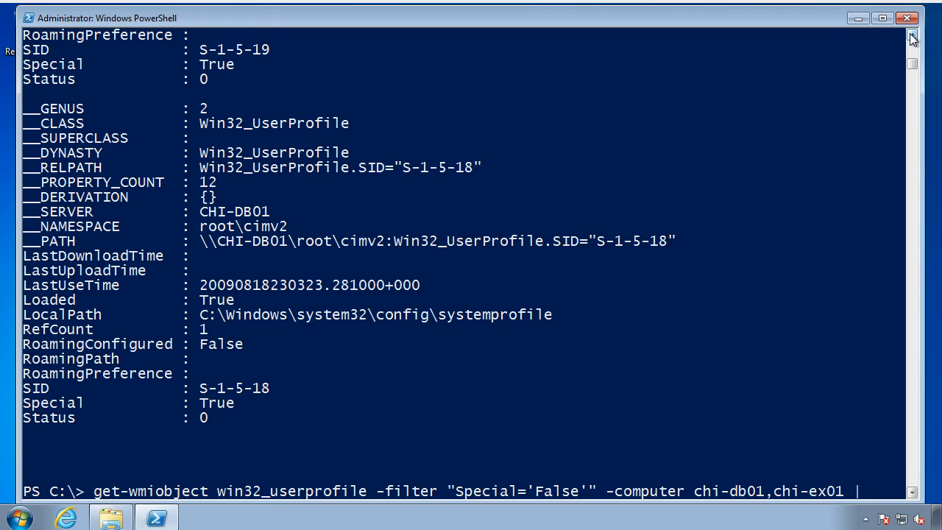
pyautogui.write('select LocalPath')
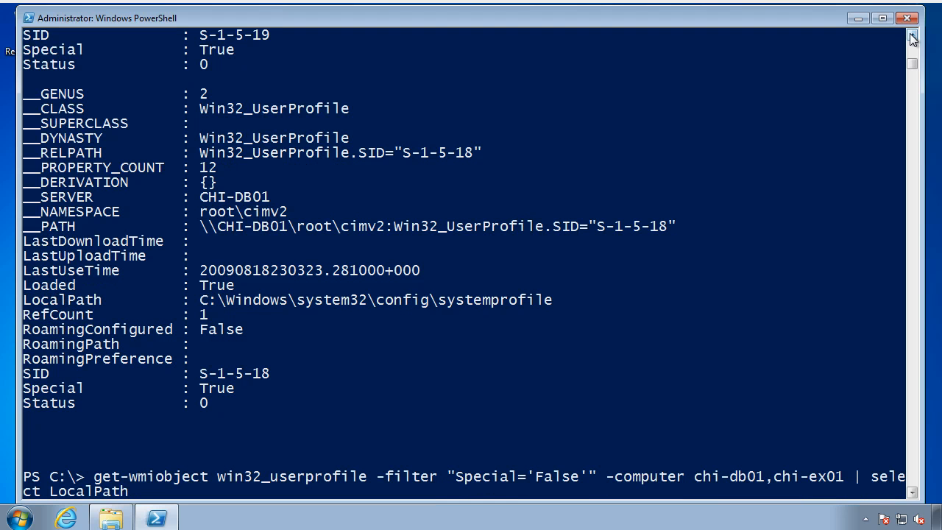
pyautogui.write(',LastUseTime,SID,')
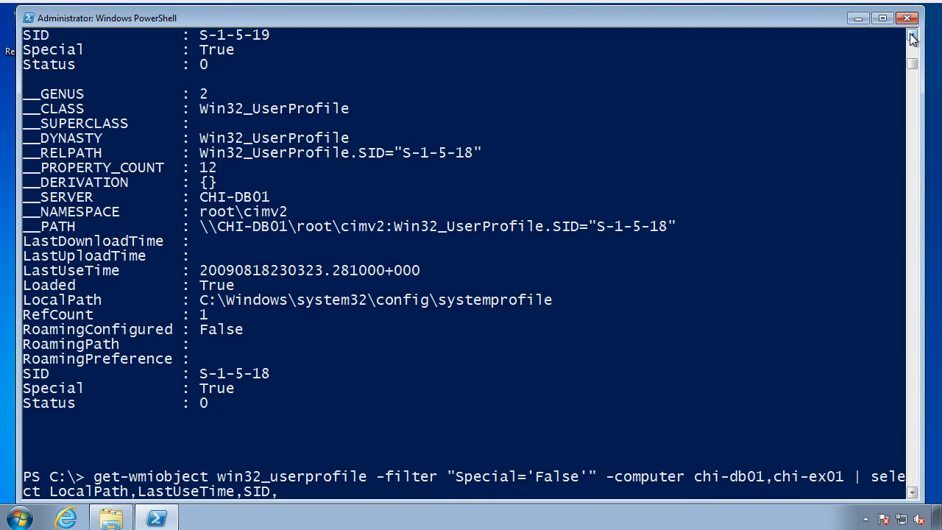
pyautogui.write('__SERVER')
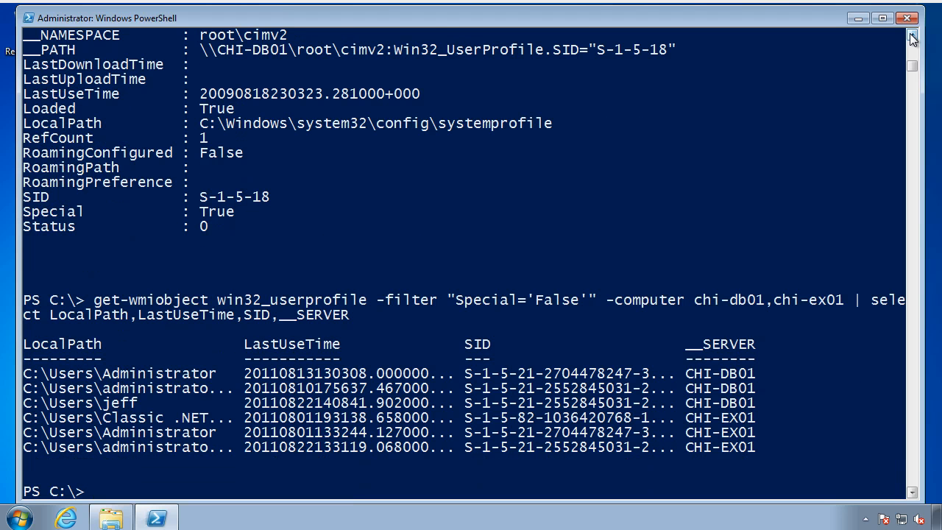
# List non-special profiles with a ConvertToDateTime LastUsed property and Computername, formatted as a list
pyautogui.write('get-wmiobject win32_userp')
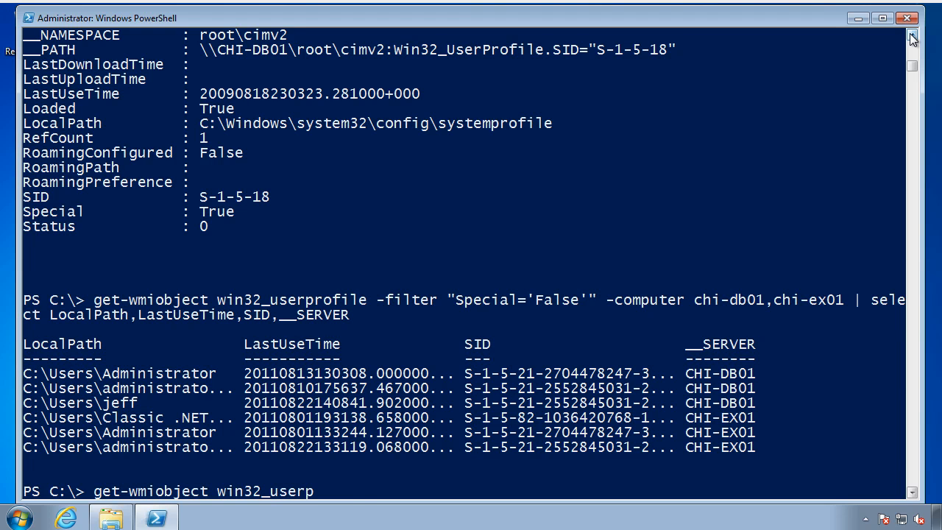
pyautogui.write('-filter')
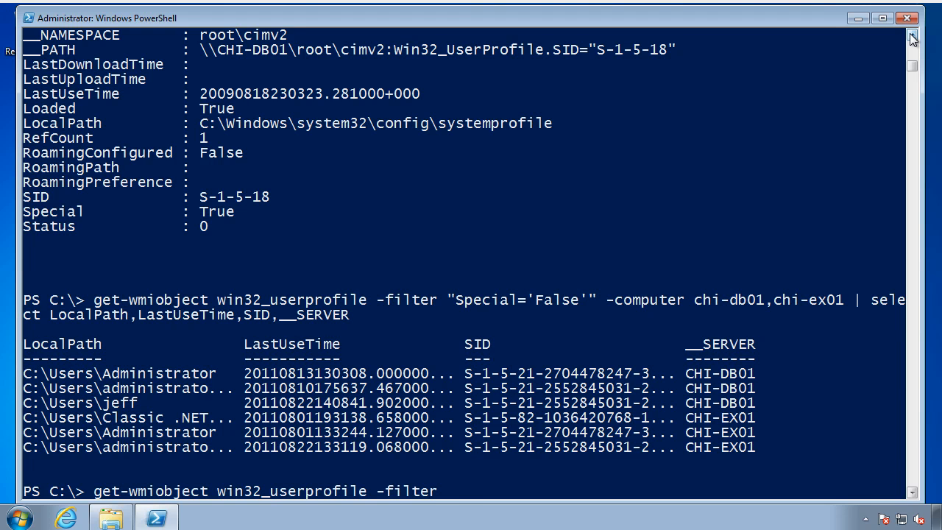
pyautogui.write('"Special=\'False\'" -computer chi-db01,chi-ex01 | select LocalPath,@{Name="LastUsed";Expressio')
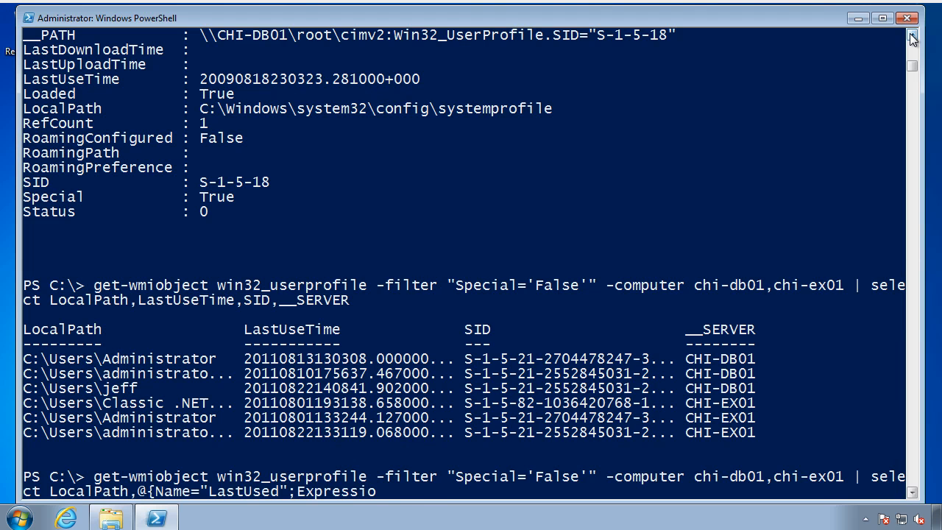
pyautogui.write('n={$_.ConvertToDa')
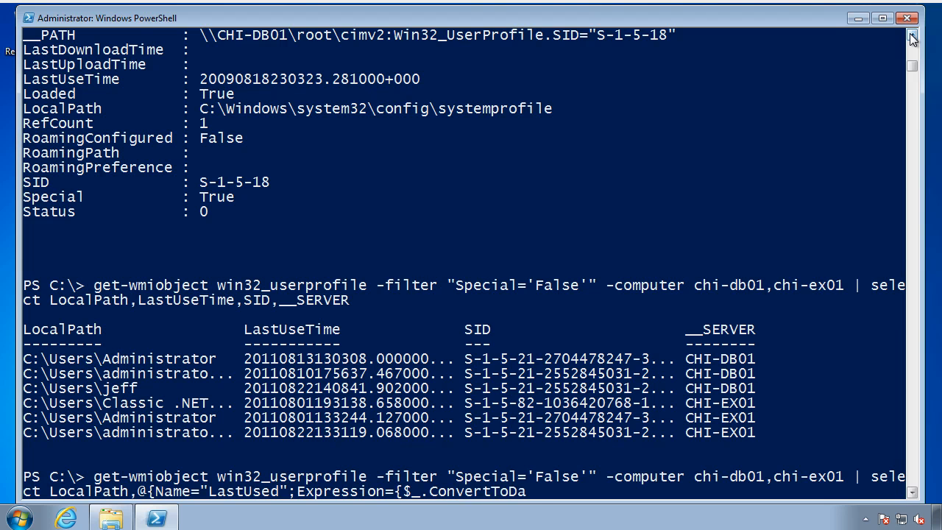
pyautogui.write('teTime($_.LastUseTime)}},SID,@{N')
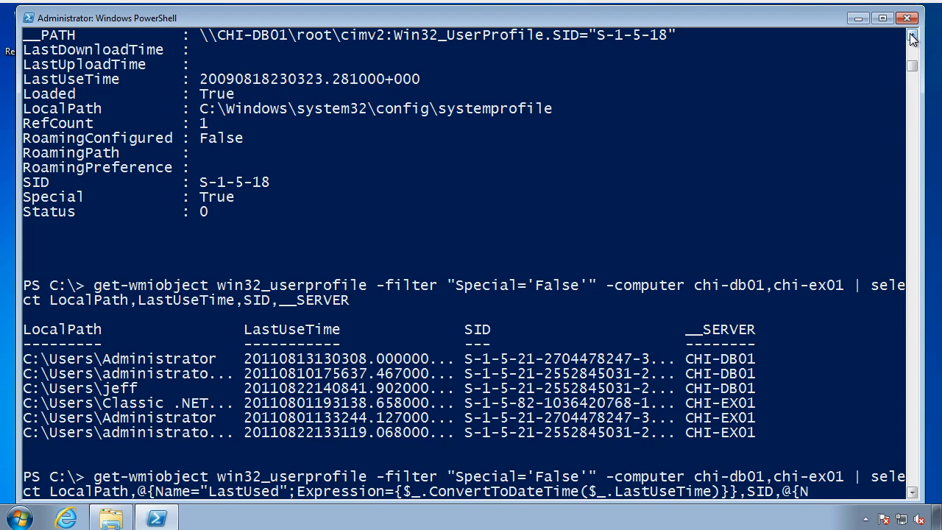
pyautogui.scroll(-3)
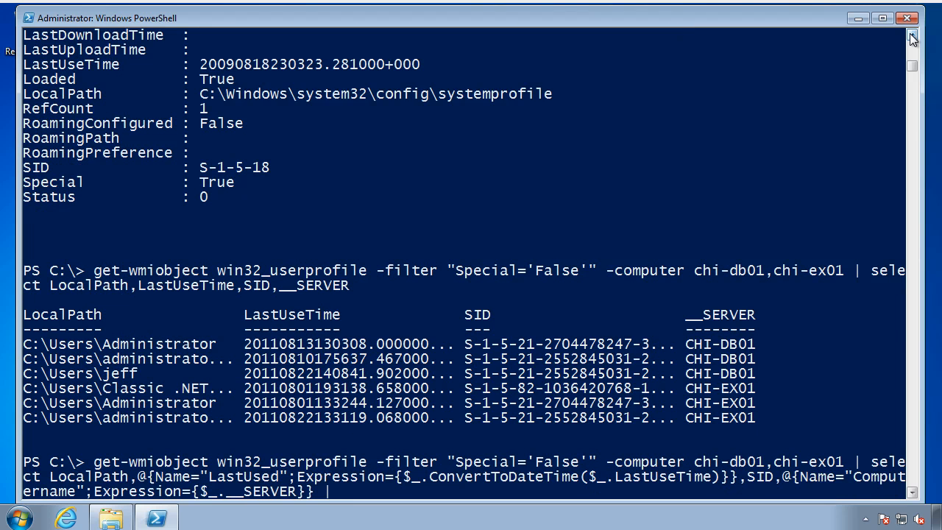
pyautogui.write('format')
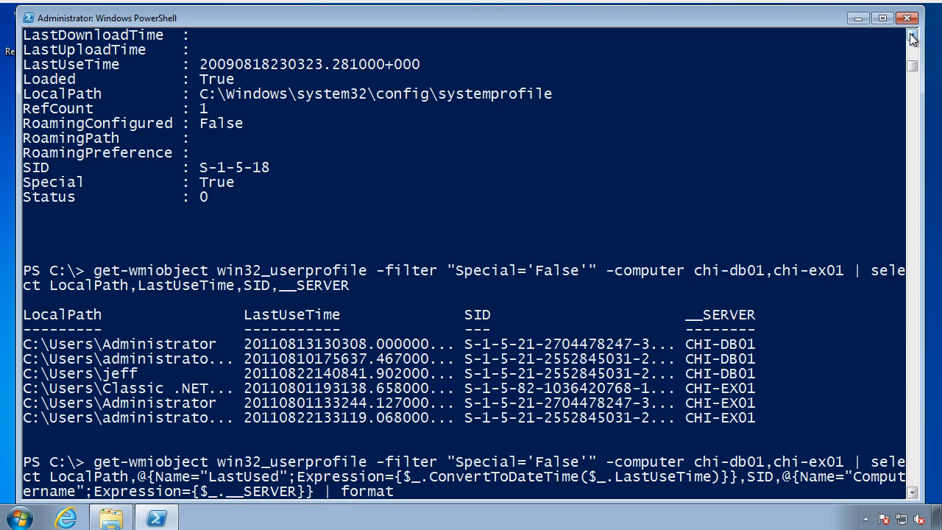
pyautogui.write('-list')
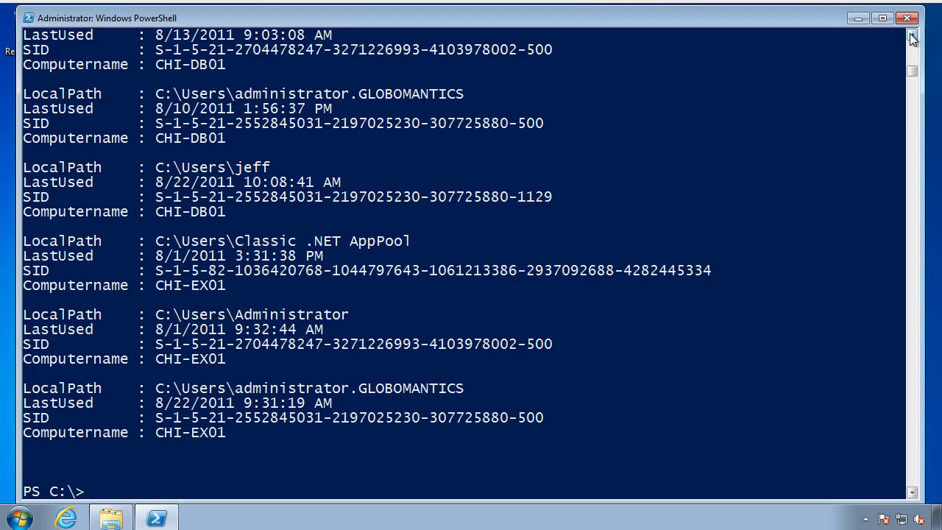
# Import the ManageUserProfiles module
pyautogui.write('import-mo')
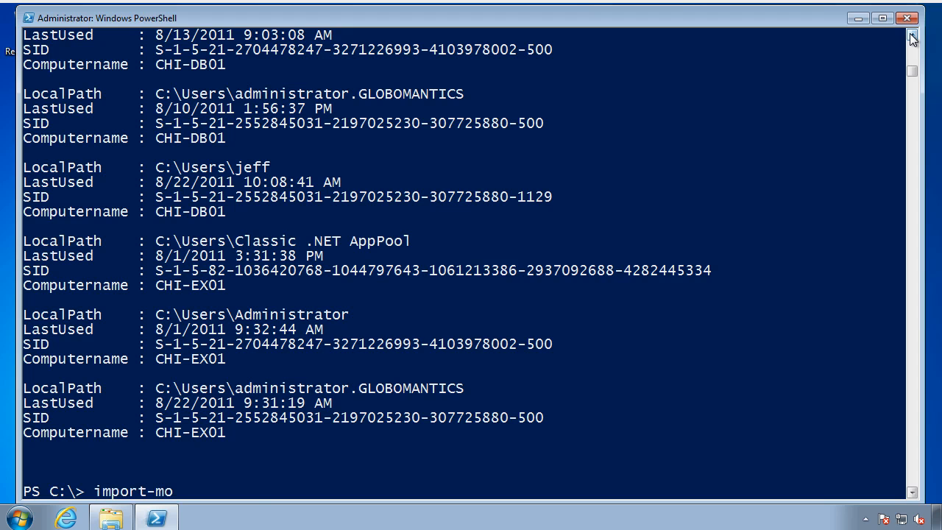
pyautogui.write('dule ManageUserPr')
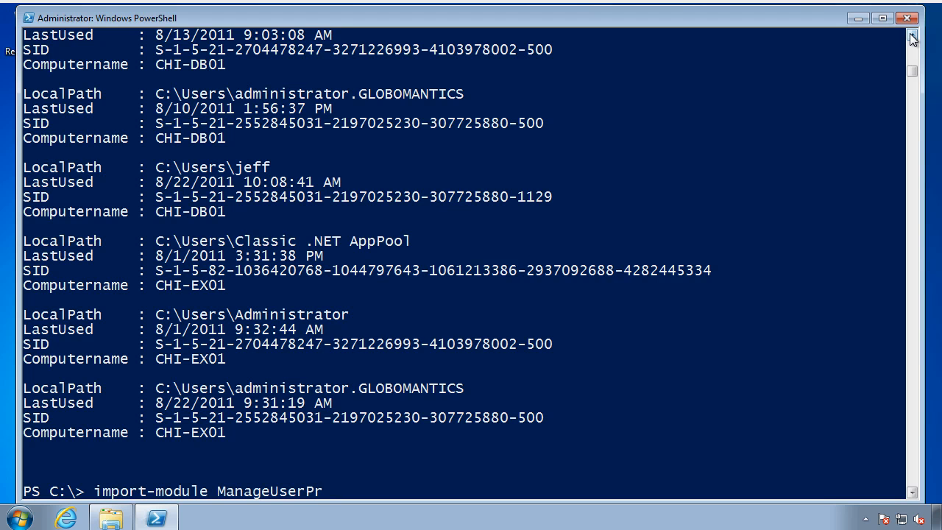
pyautogui.write('ofiles')
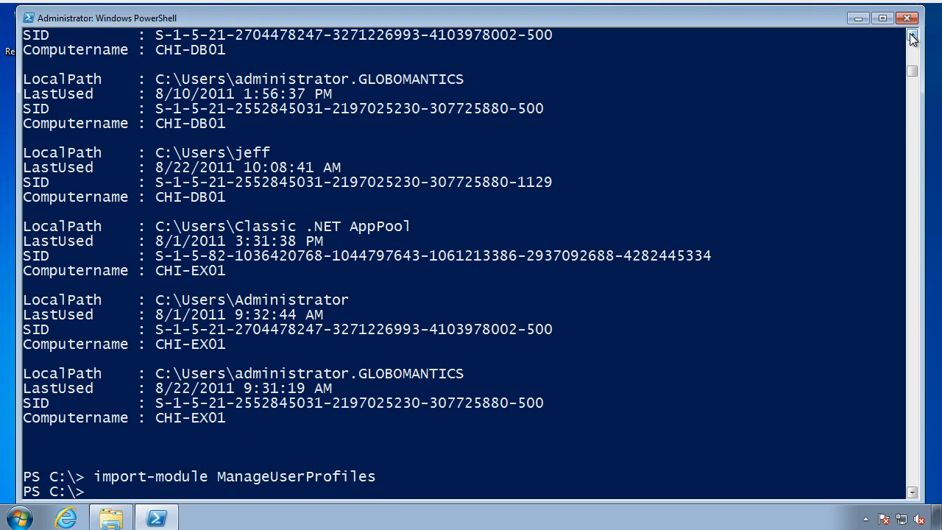
# List the ManageUserProfiles commands with get-command -Module ManageUserProfiles
pyautogui.write('get-co')
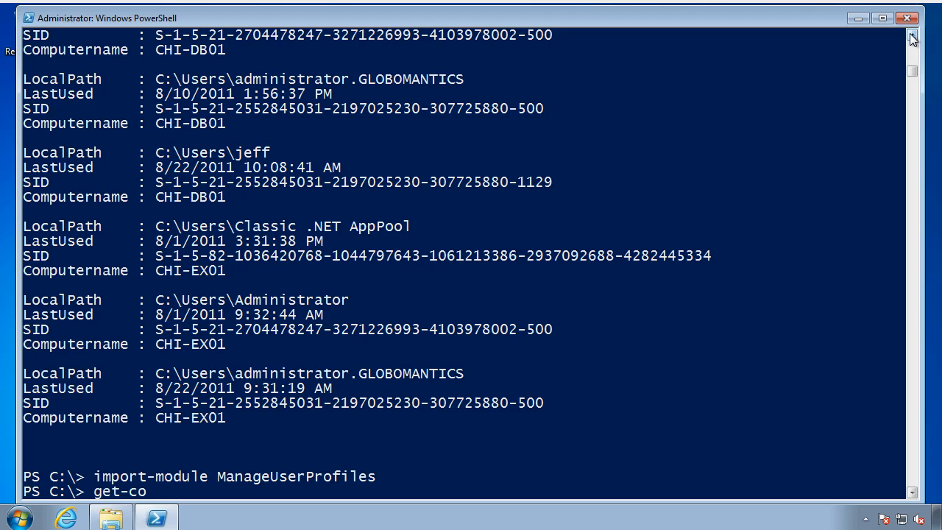
pyautogui.write('mmand -Module Man')
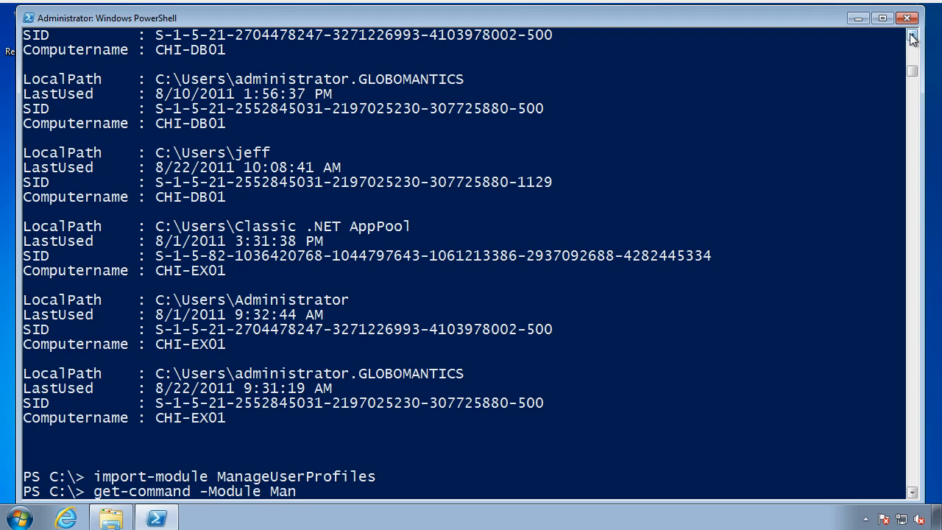
pyautogui.write('ageUserProfiles')
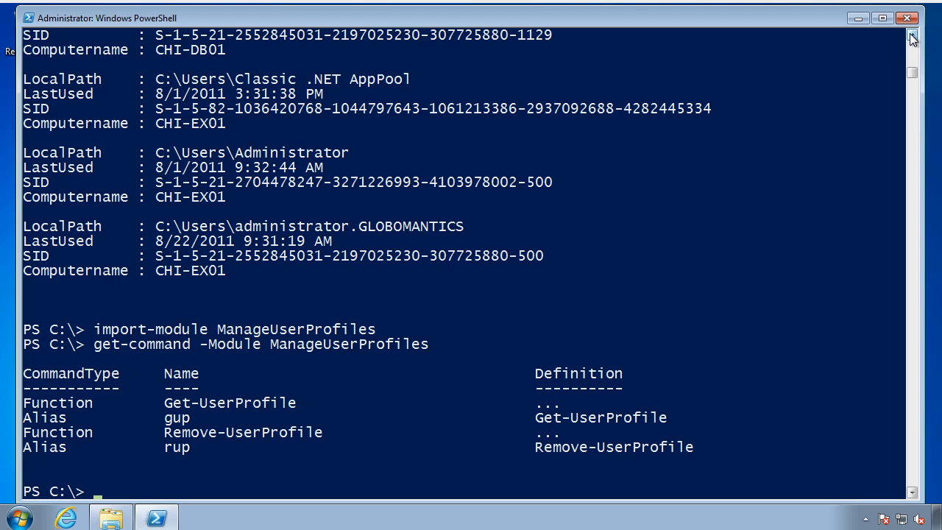
# Show the Get-UserProfile help with 'help gup'
pyautogui.write('help gup')
pyautogui.write('gup |')
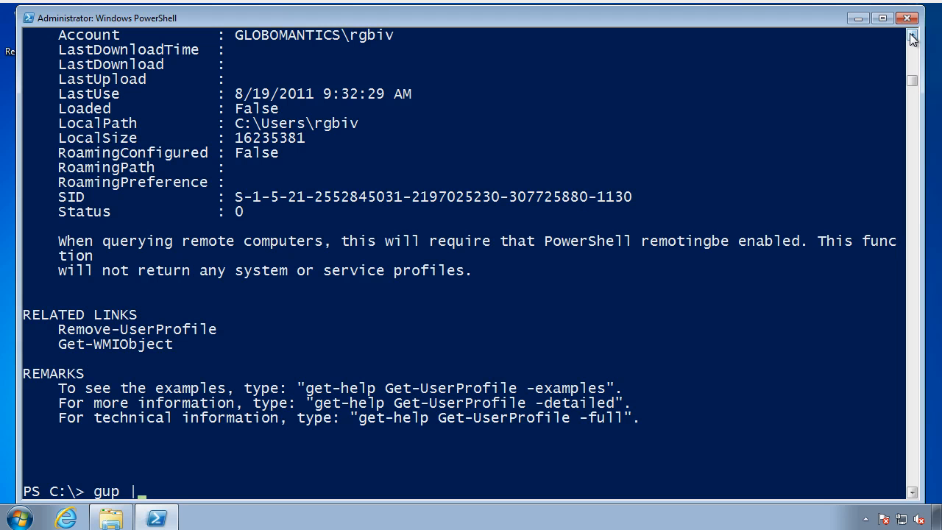
# Page through gup output, then list Computername, Account, LastUse and LocalSize using -includesize
pyautogui.write('more')
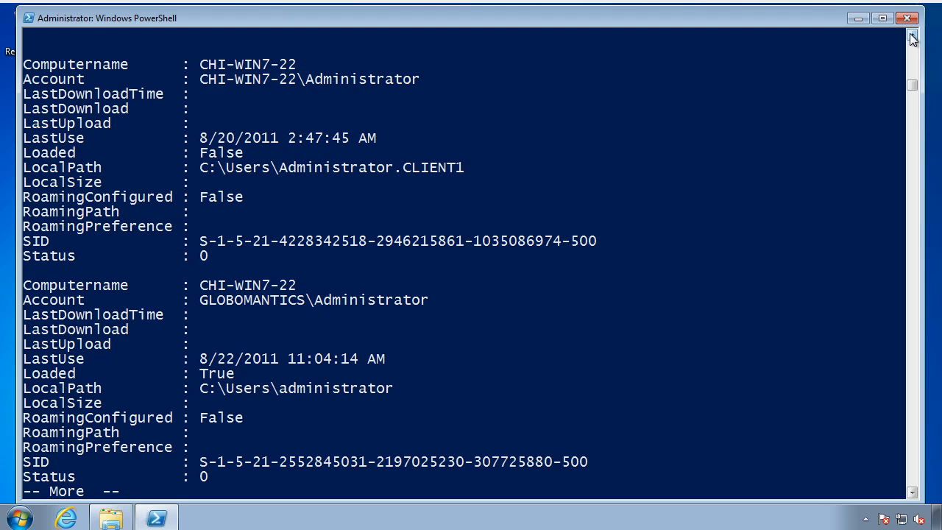
pyautogui.press('space')
pyautogui.write('g')
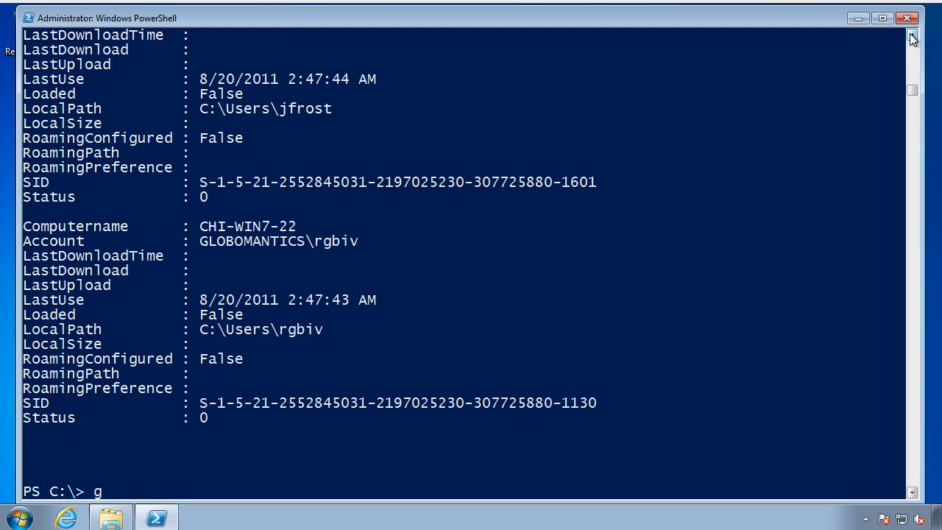
pyautogui.write('up -includesize')
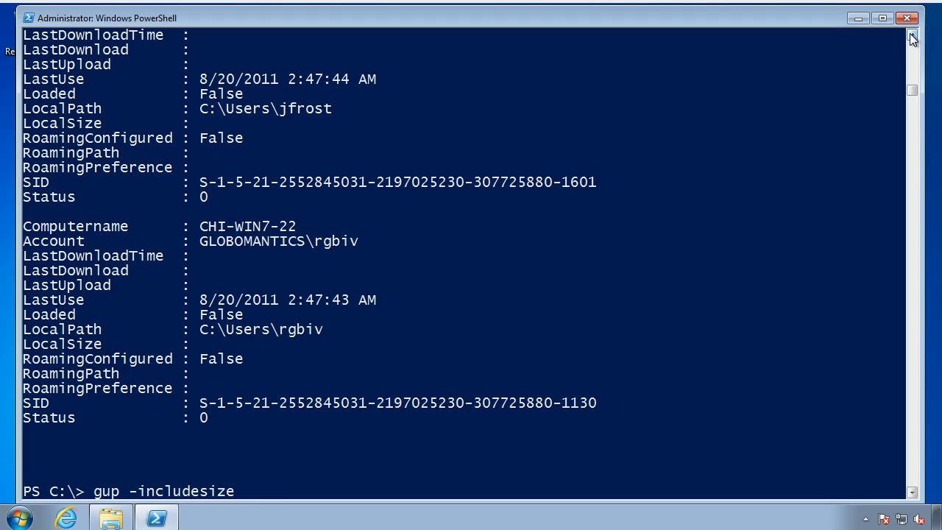
pyautogui.write('| Select Computername,Accoun')
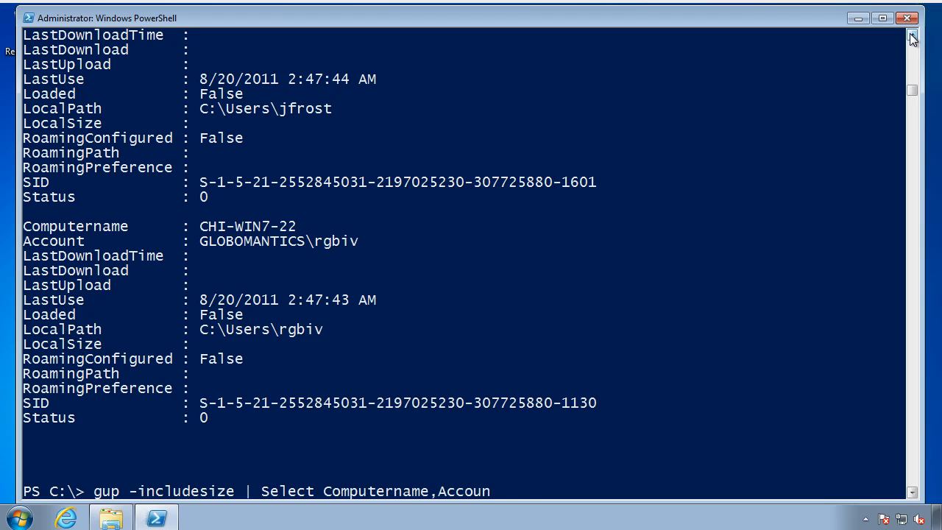
pyautogui.write('t,LastUse,LocalSize | format-list')
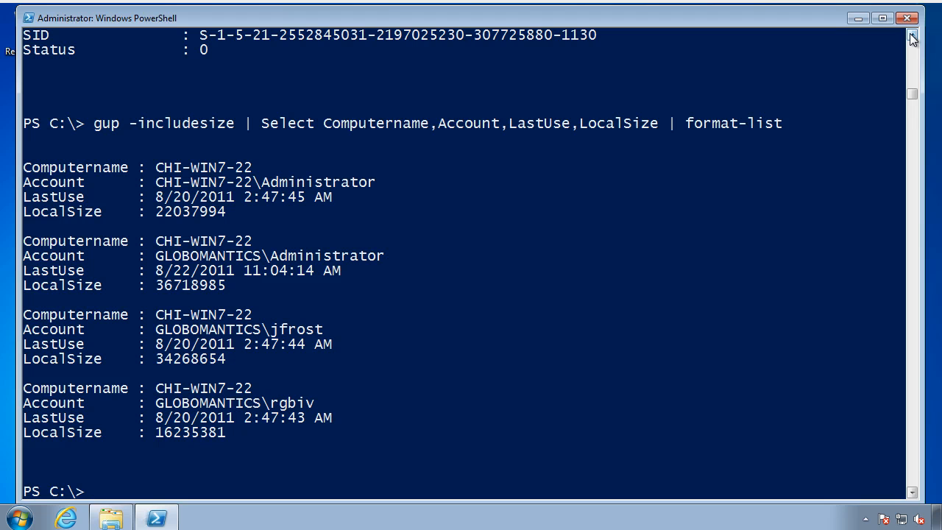
# Read 'help rup', preview removing the rgbiv profile with -whatif, then clear the screen
pyautogui.write('help rup')
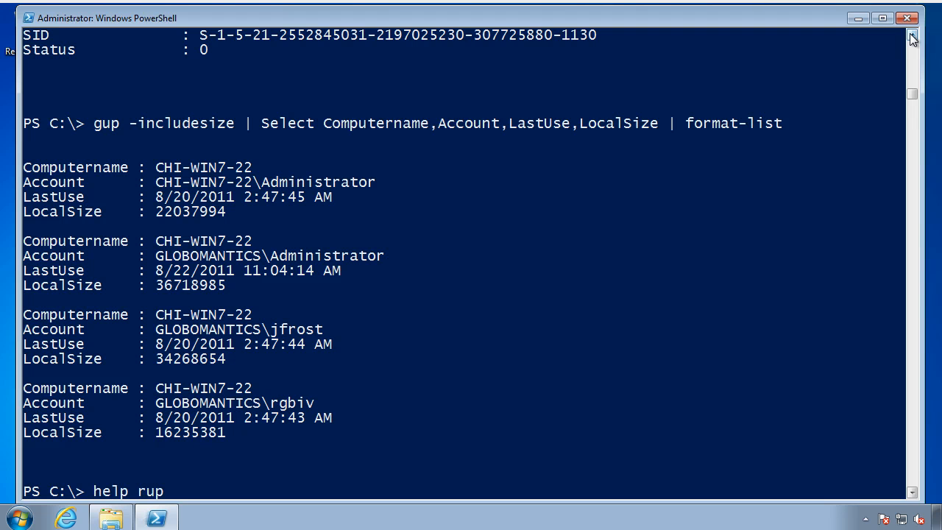
pyautogui.press('enter')
pyautogui.write('get-userp')
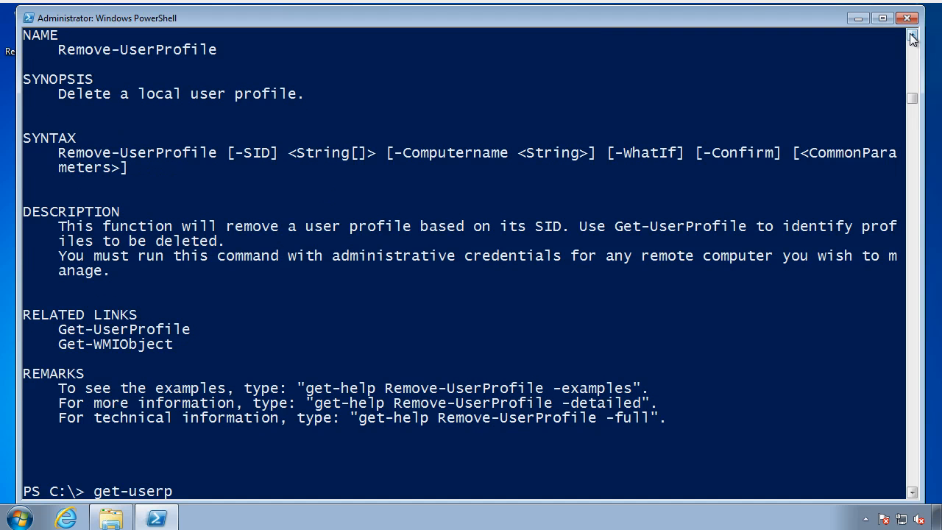
pyautogui.write('rofile | w')
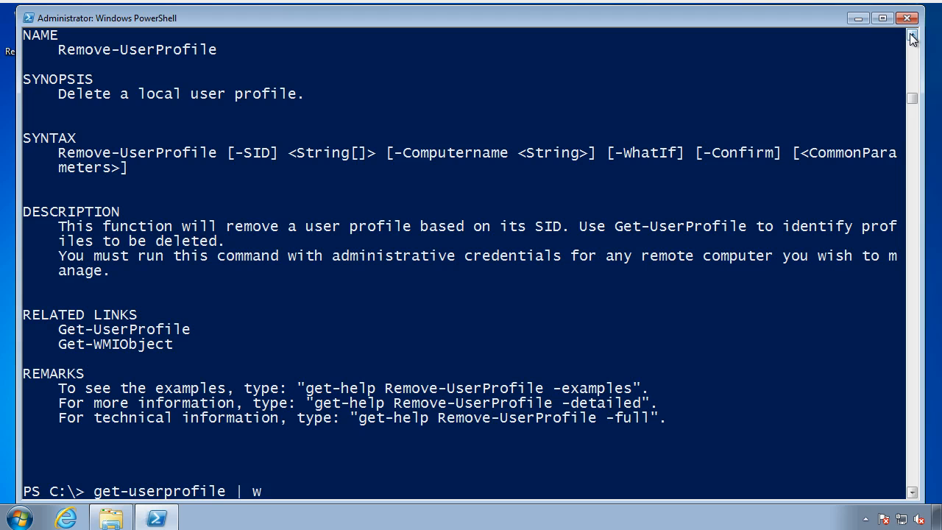
pyautogui.write('here {$_.acco')
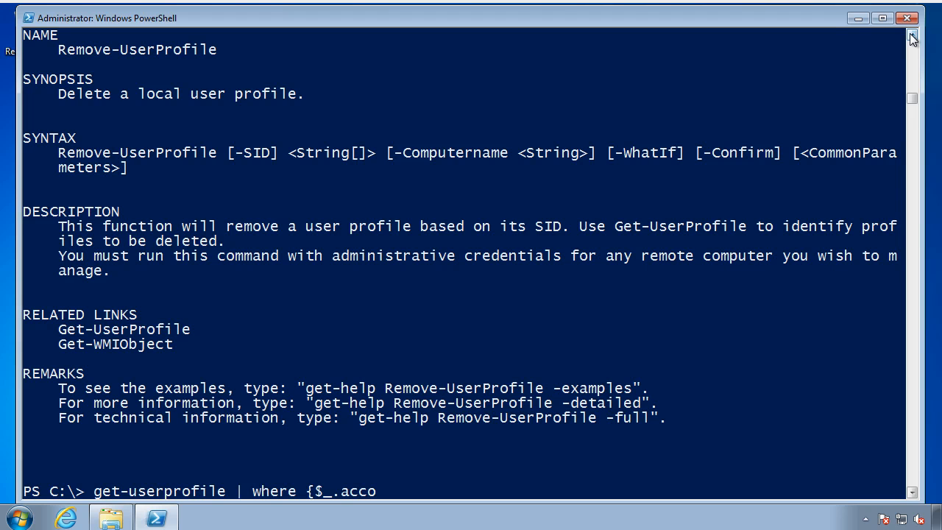
pyautogui.write('unt -match "r')
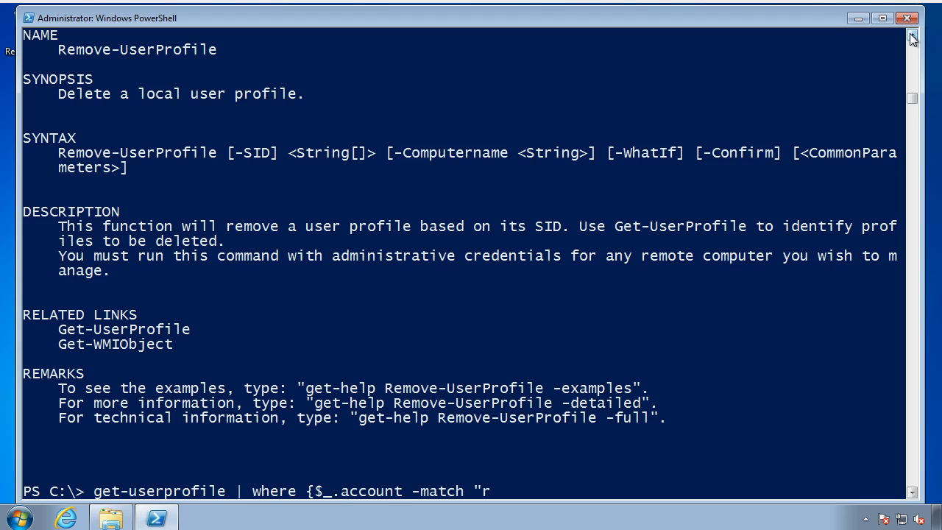
pyautogui.write('gbiv"} | remove-userprofile -w')
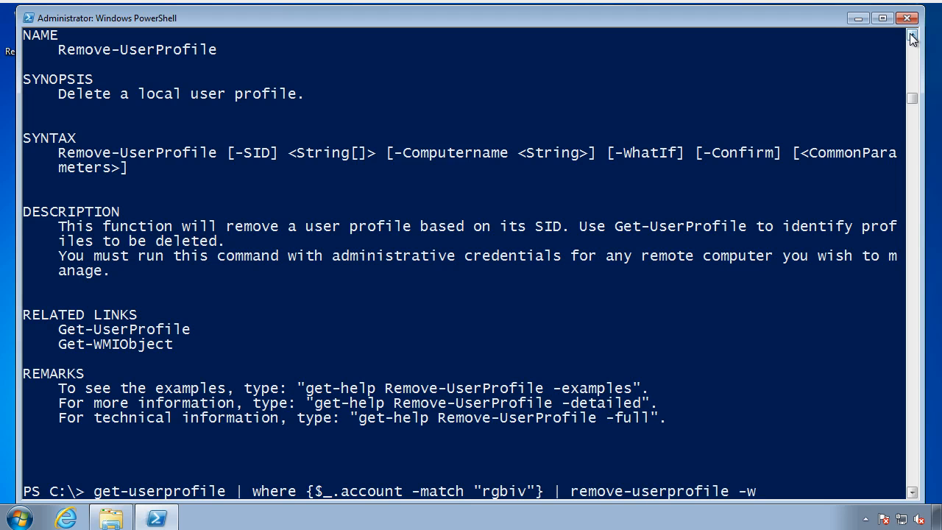
pyautogui.write('hatif')
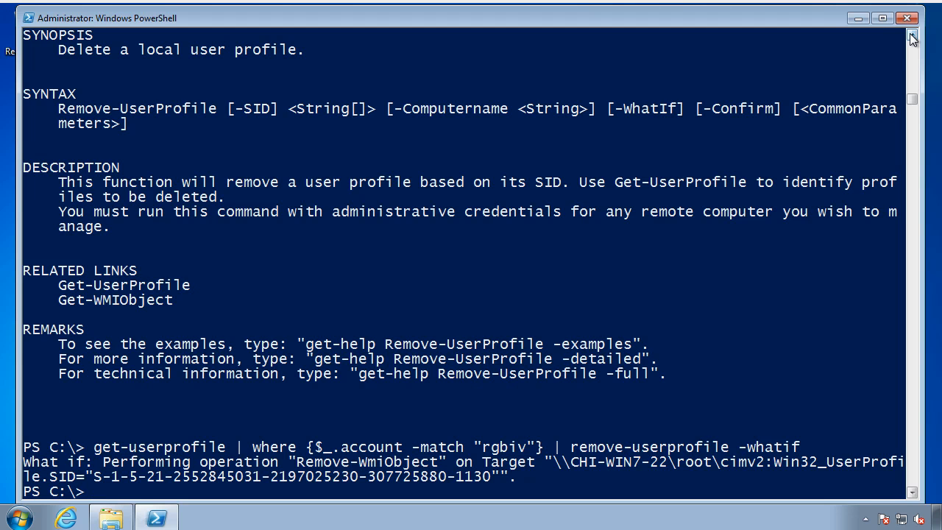
pyautogui.write('cls')
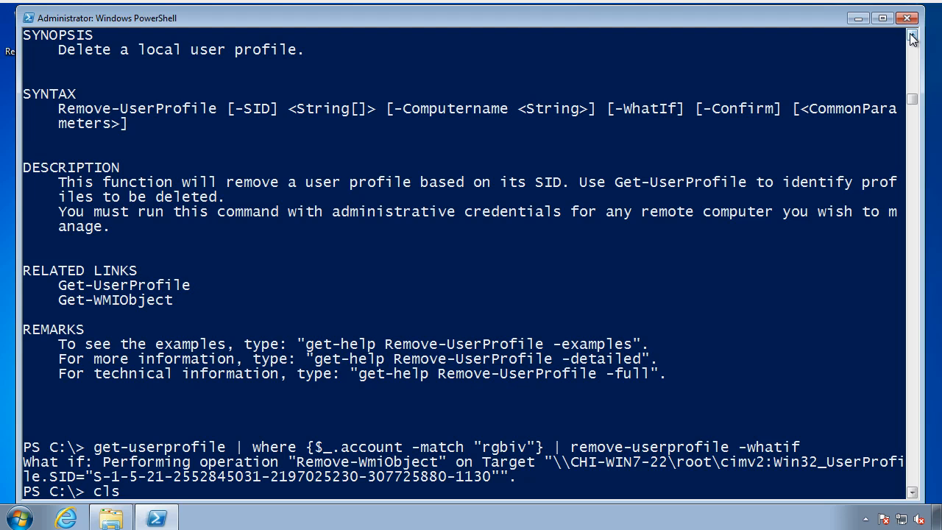